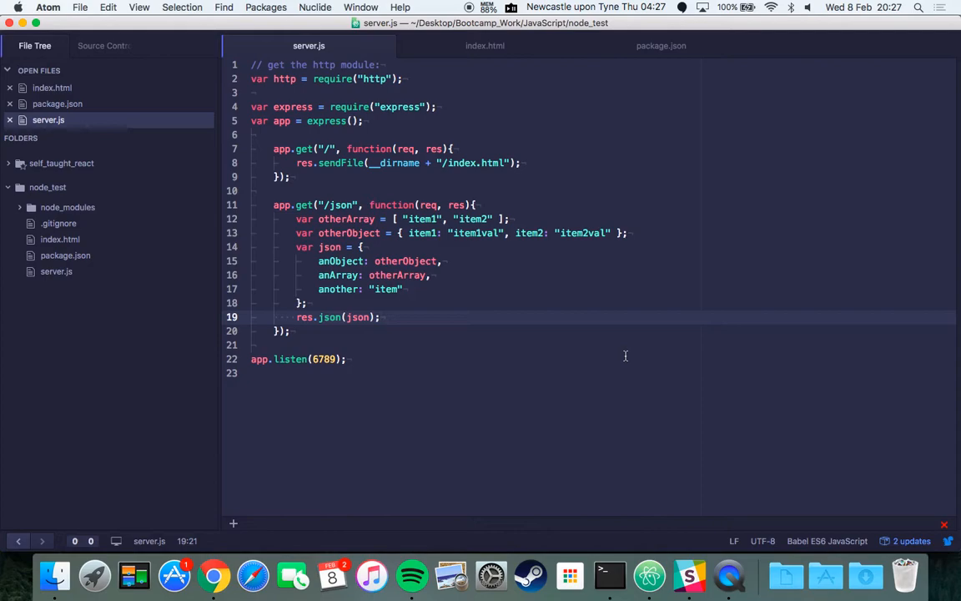
- Check the express and body-parser dependencies in package.json, then bring up index.html
{"action": "left_click", "coordinate": [379, 317]}
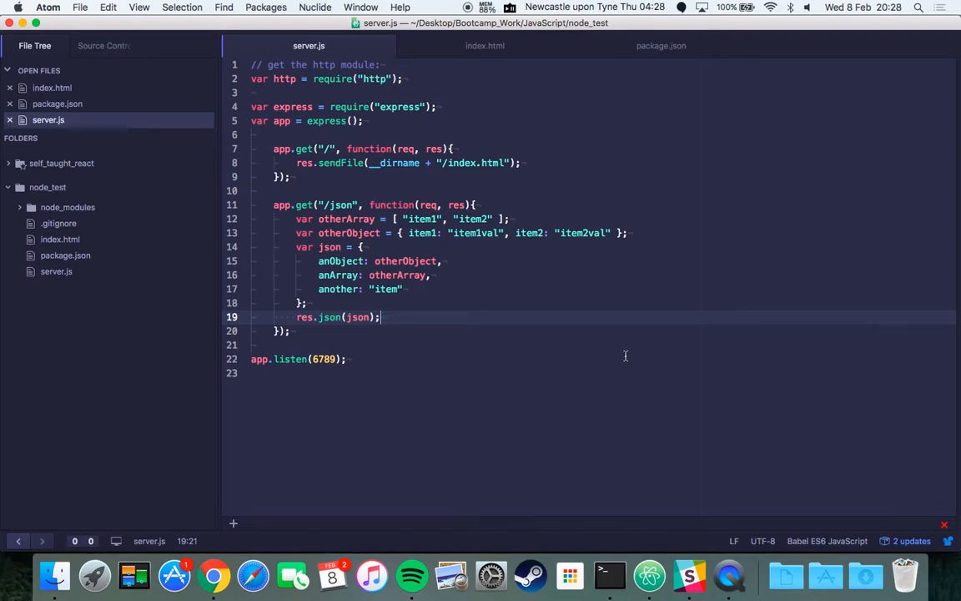
{"action": "left_click", "coordinate": [661, 46]}
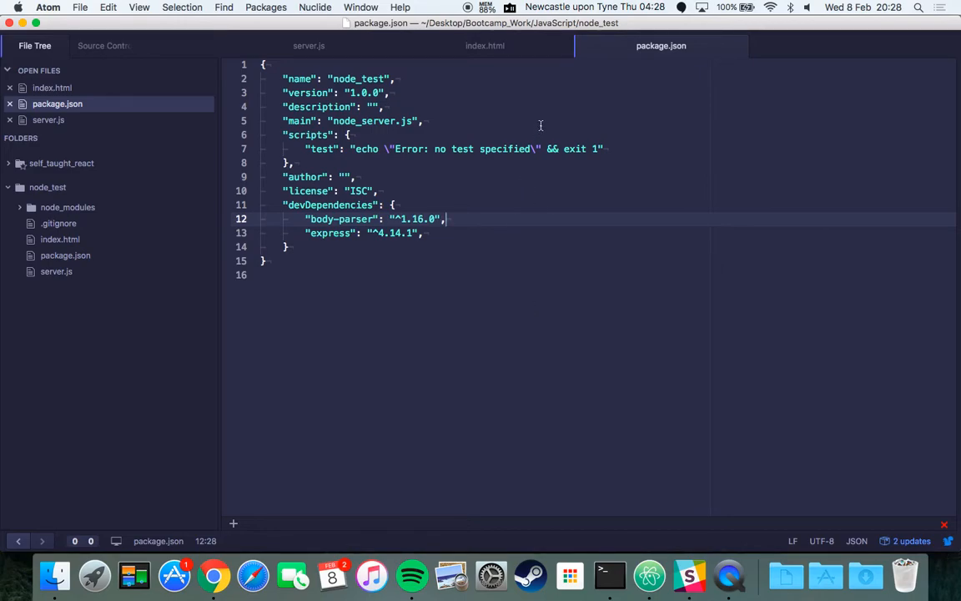
{"action": "mouse_move", "coordinate": [485, 46]}
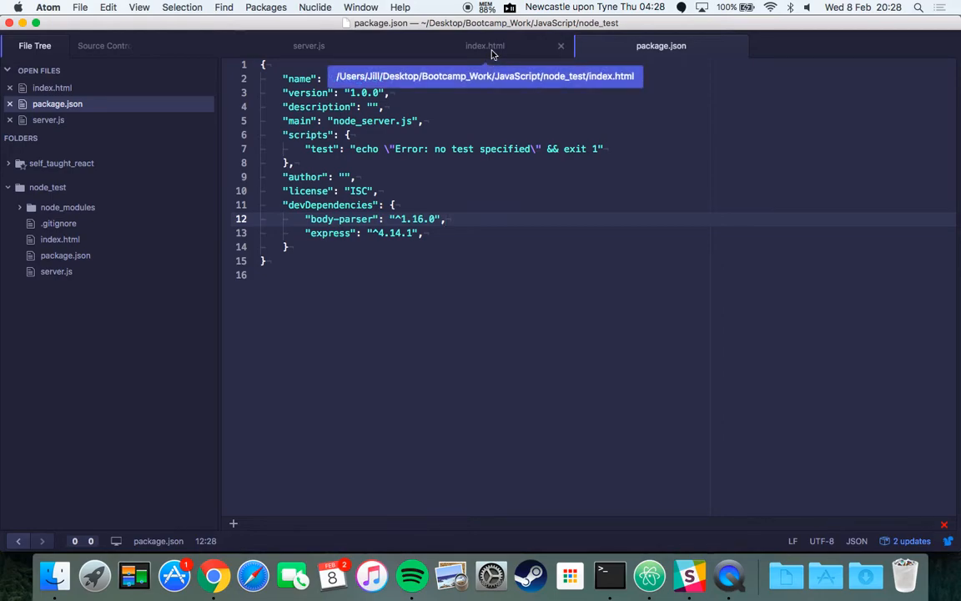
{"action": "left_click", "coordinate": [484, 45]}
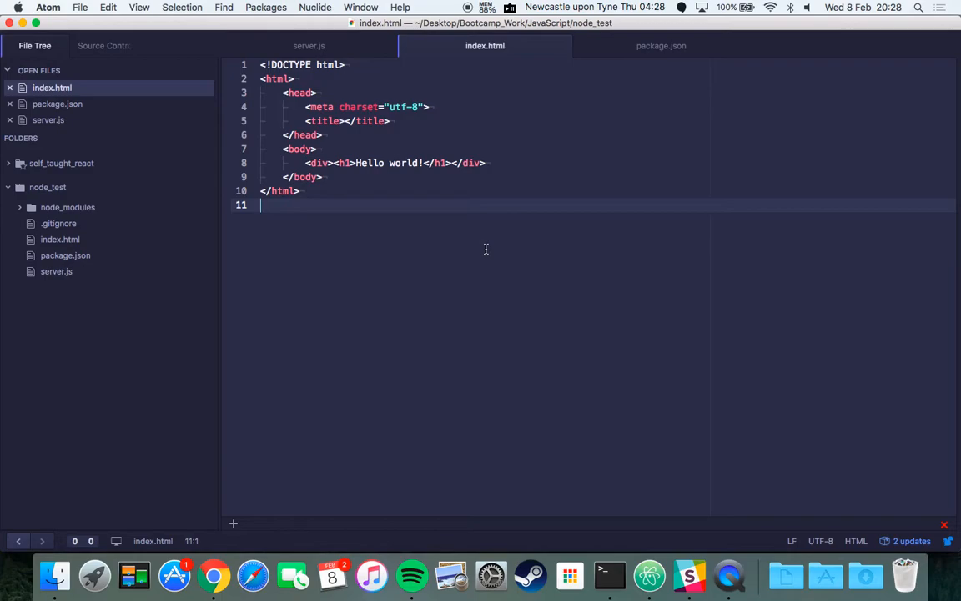
- Go from the Hello world! index.html page back to server.js
{"action": "left_click", "coordinate": [309, 45]}
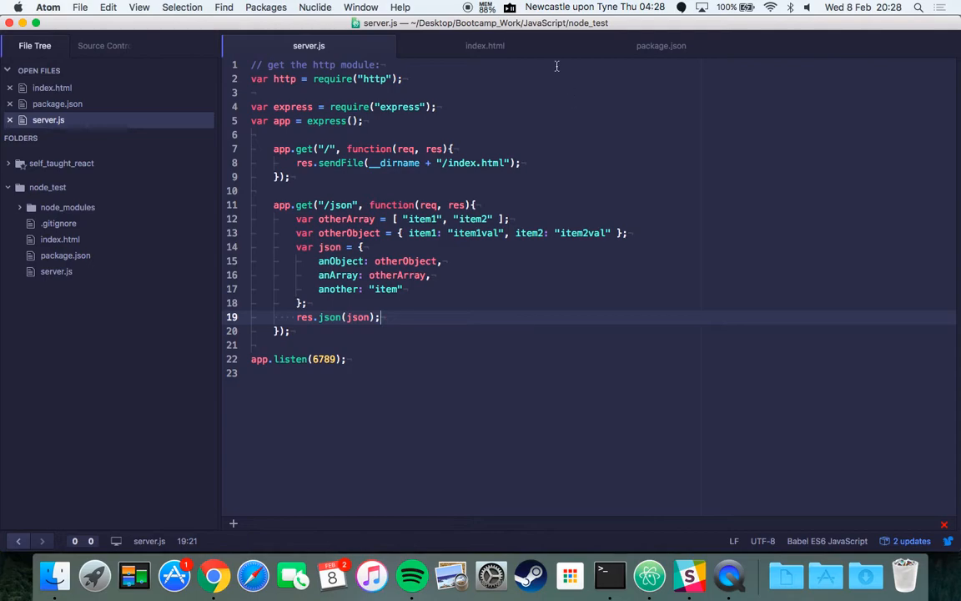
{"action": "left_click", "coordinate": [423, 78]}
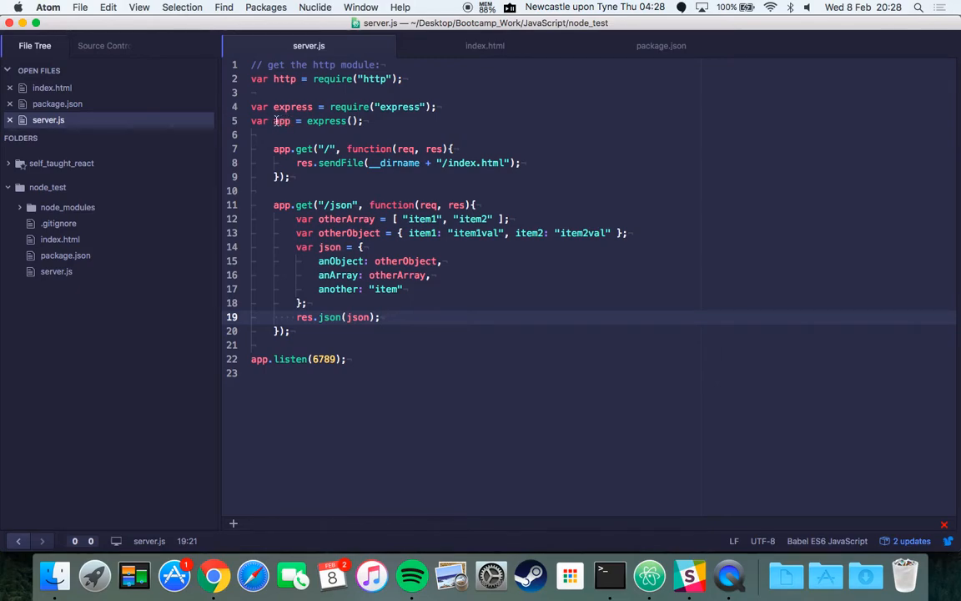
{"action": "left_click", "coordinate": [379, 317]}
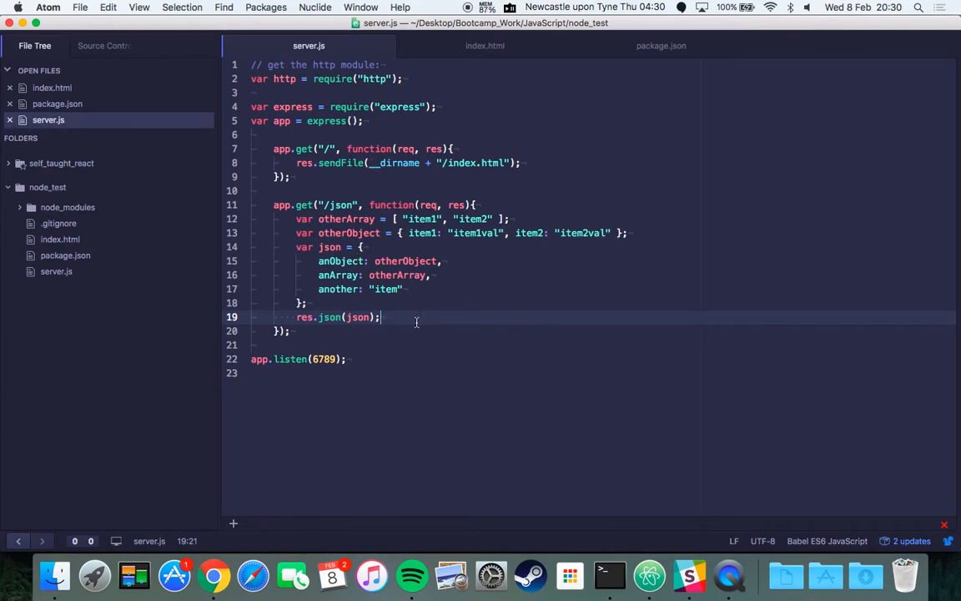
{"action": "left_click", "coordinate": [313, 317]}
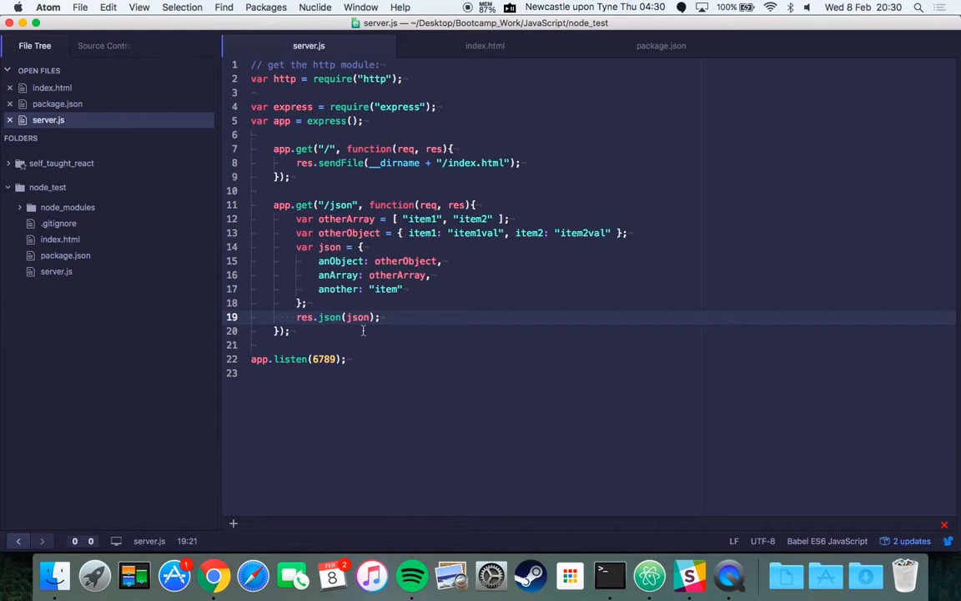
{"action": "left_click", "coordinate": [379, 317]}
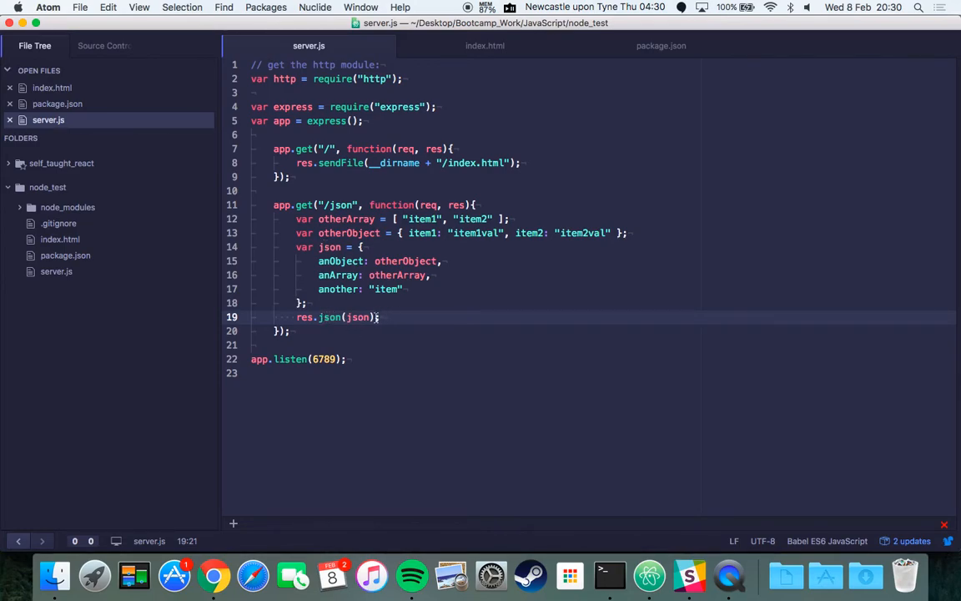
{"action": "left_click", "coordinate": [380, 317]}
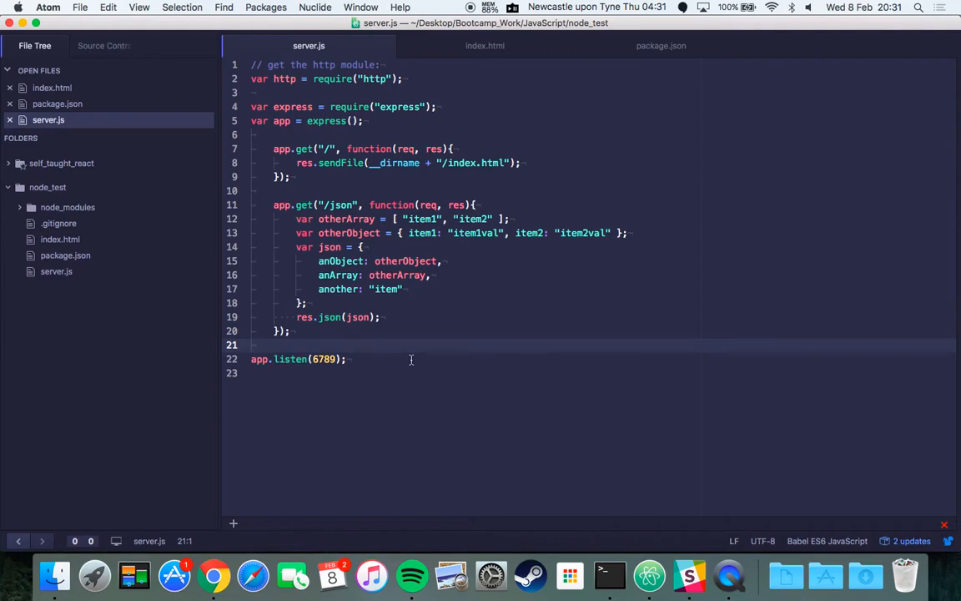
- Move from Atom to the Terminal window where nodemon runs server.js
{"action": "left_click", "coordinate": [267, 345]}
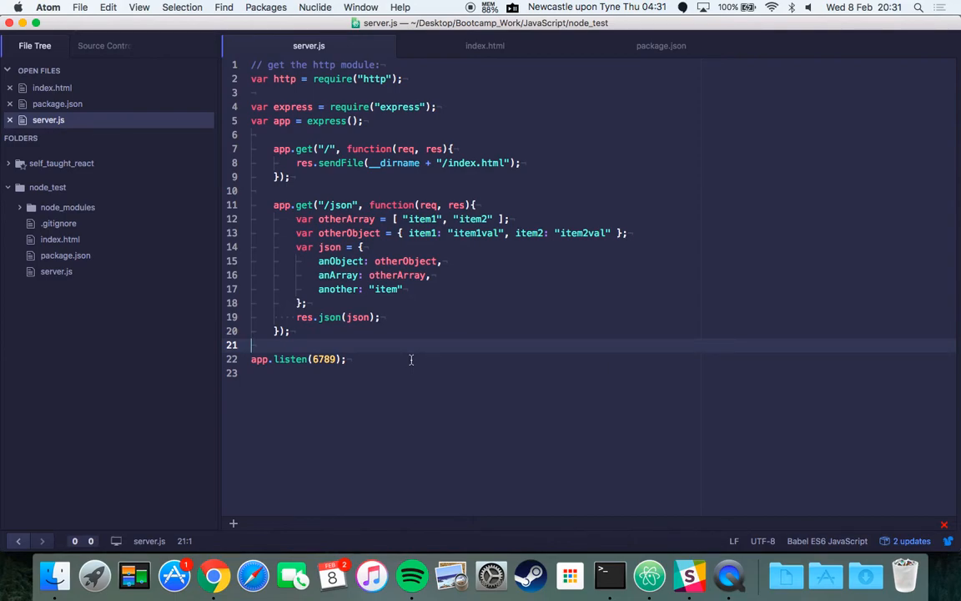
{"action": "mouse_move", "coordinate": [444, 371]}
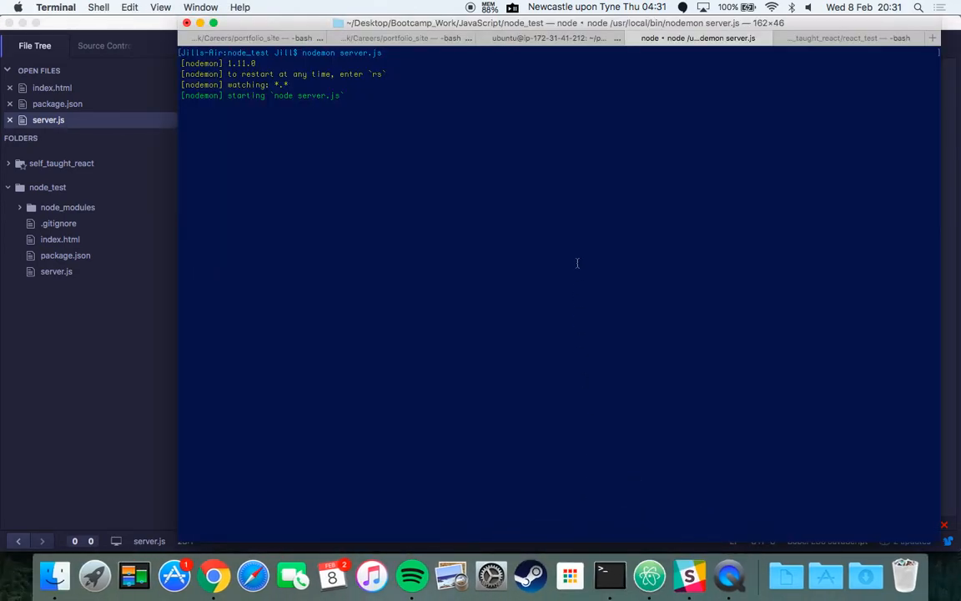
- Stop nodemon, then launch server.js with plain node and stop it again
{"action": "key", "text": "ctrl+c"}
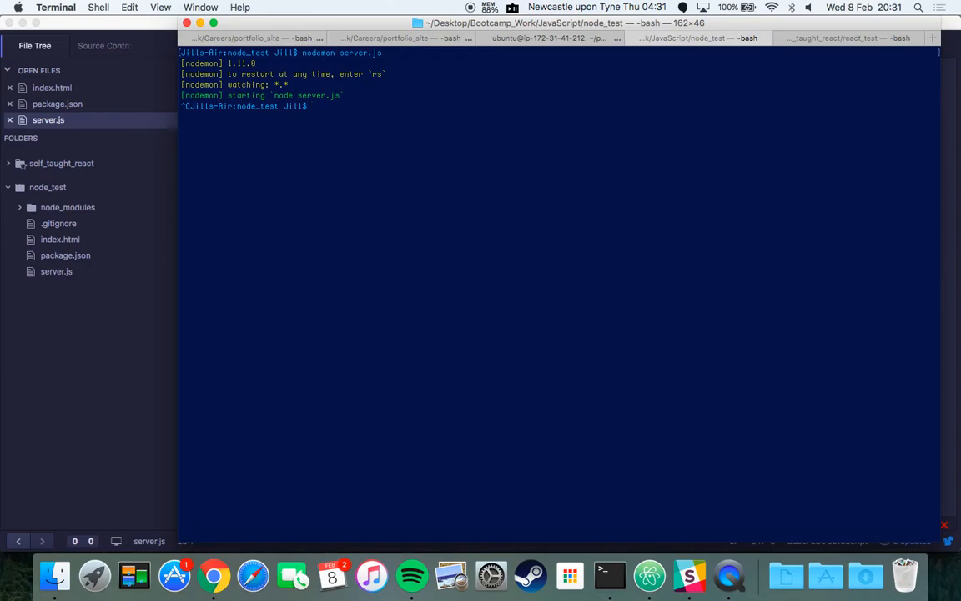
{"action": "type", "text": "node server."}
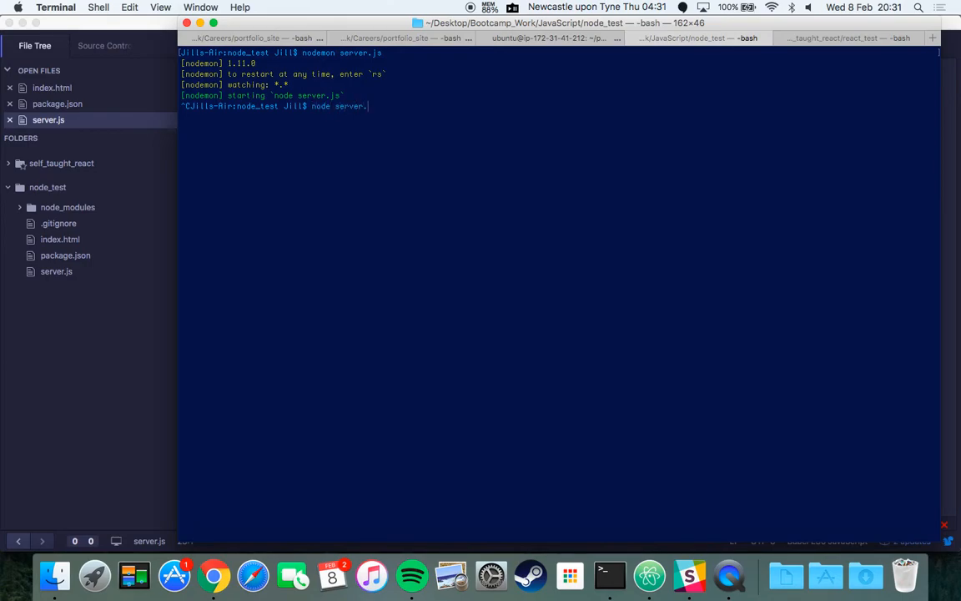
{"action": "type", "text": "js"}
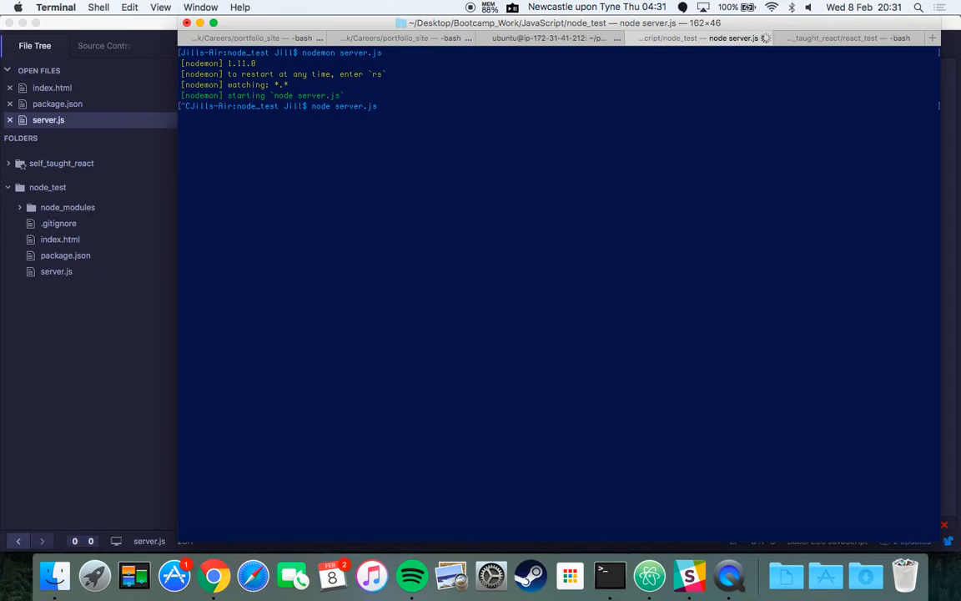
{"action": "key", "text": "ctrl+c"}
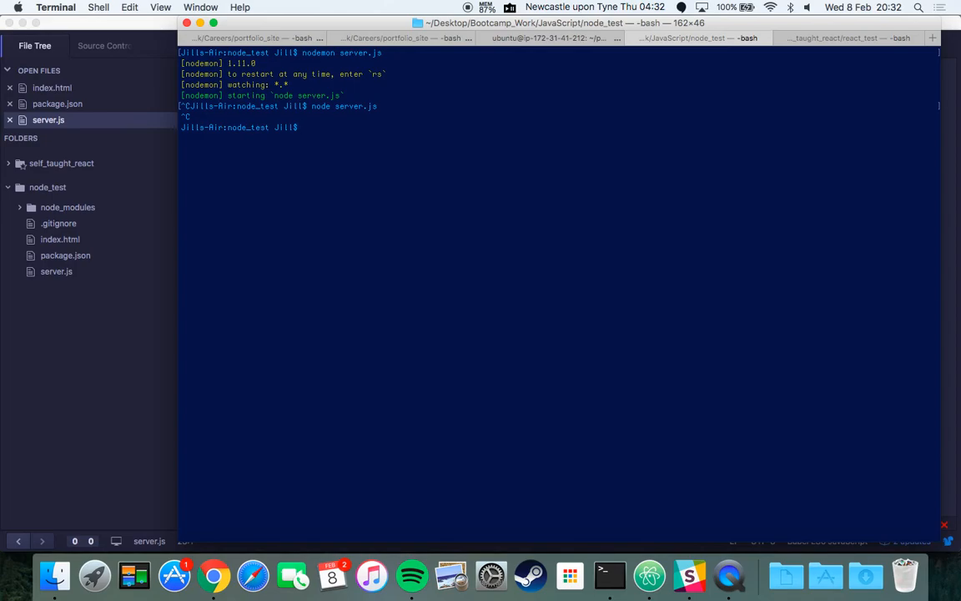
- Relaunch server.js with nodemon, then move to the browser to test it
{"action": "type", "text": "nodemon"}
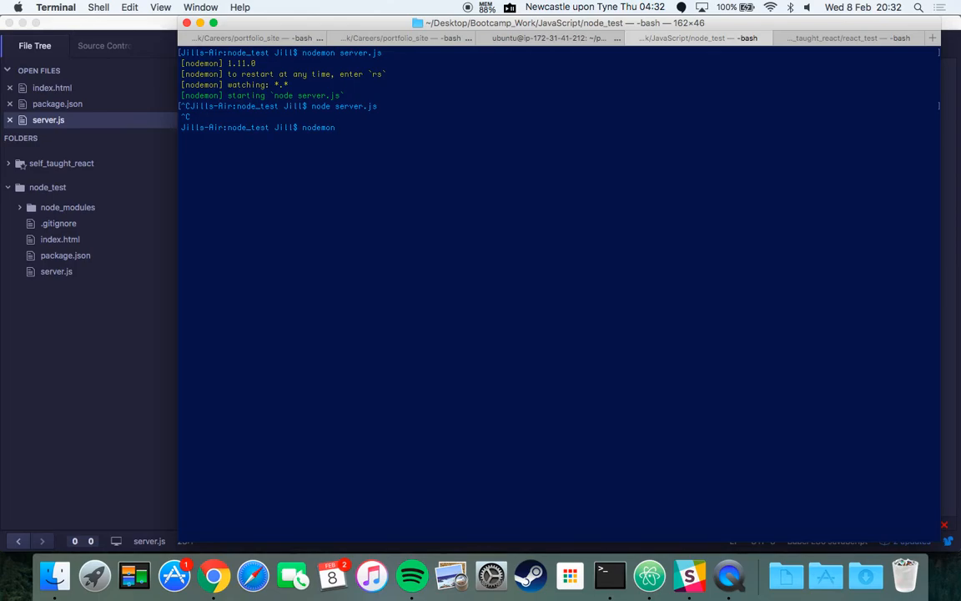
{"action": "type", "text": "se"}
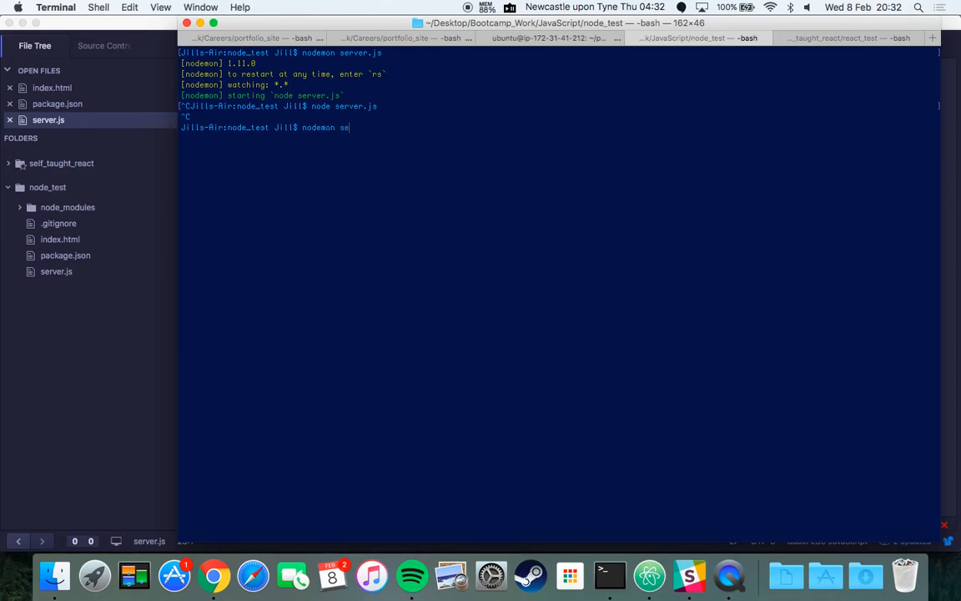
{"action": "type", "text": "rver.js"}
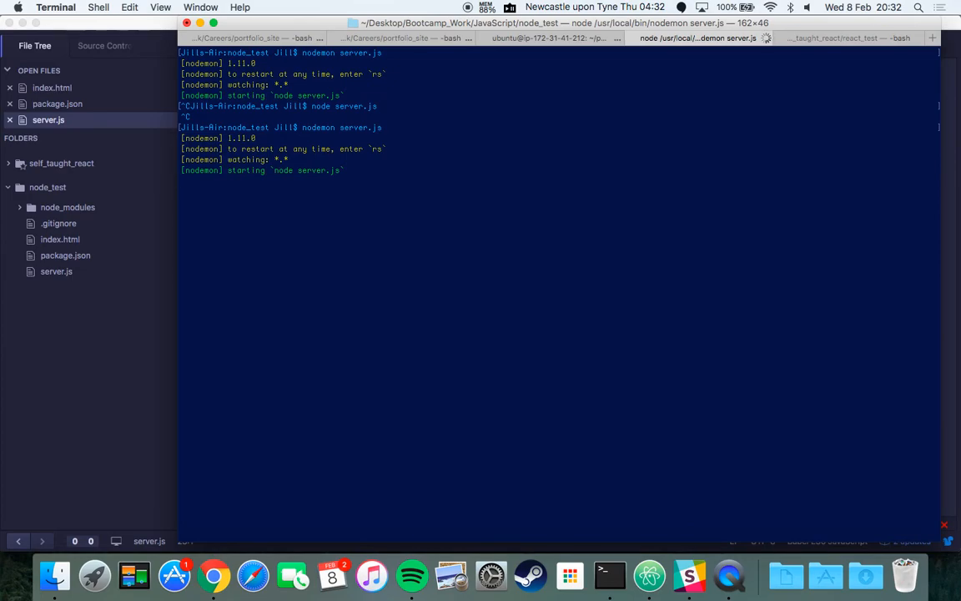
{"action": "left_click", "coordinate": [214, 574]}
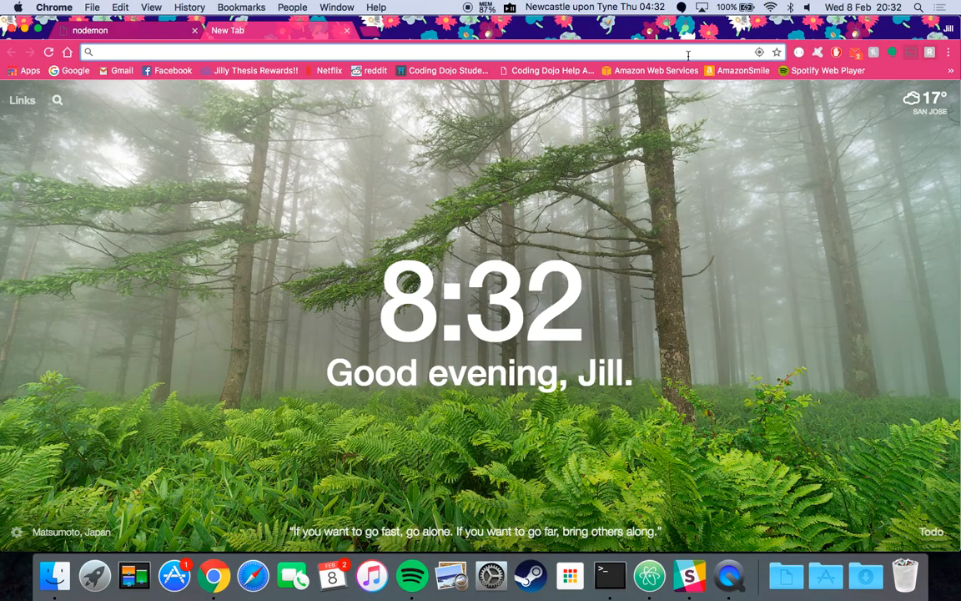
- Load localhost:6789/json in the new Chrome tab to view the JSON object
{"action": "type", "text": "localhost:8000"}
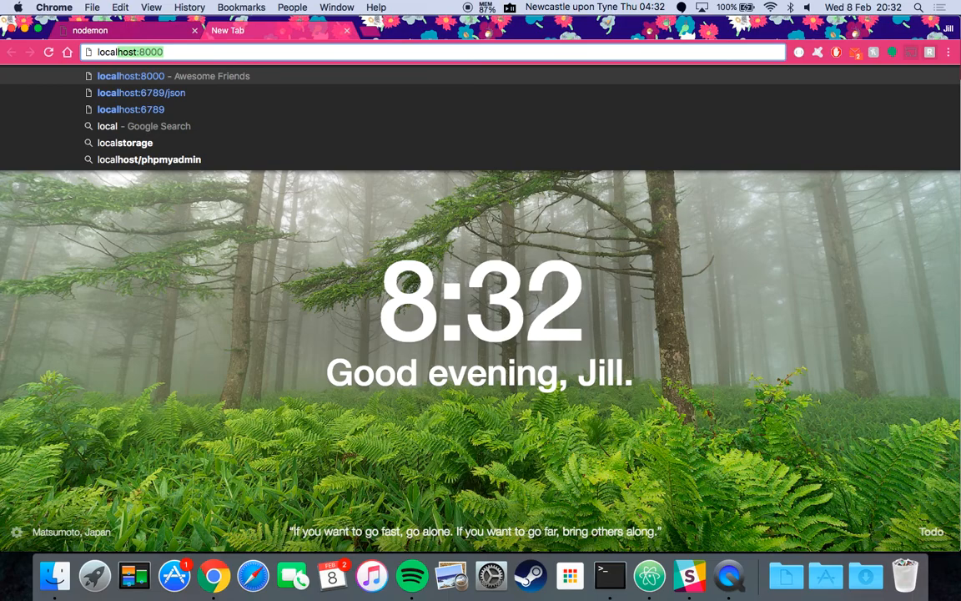
{"action": "left_click", "coordinate": [141, 93]}
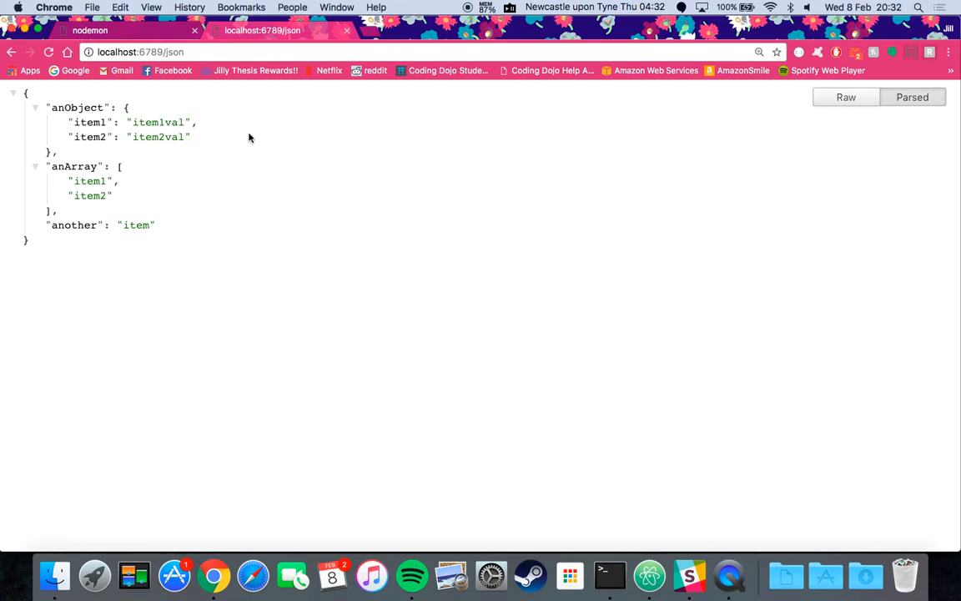
{"action": "mouse_move", "coordinate": [233, 256]}
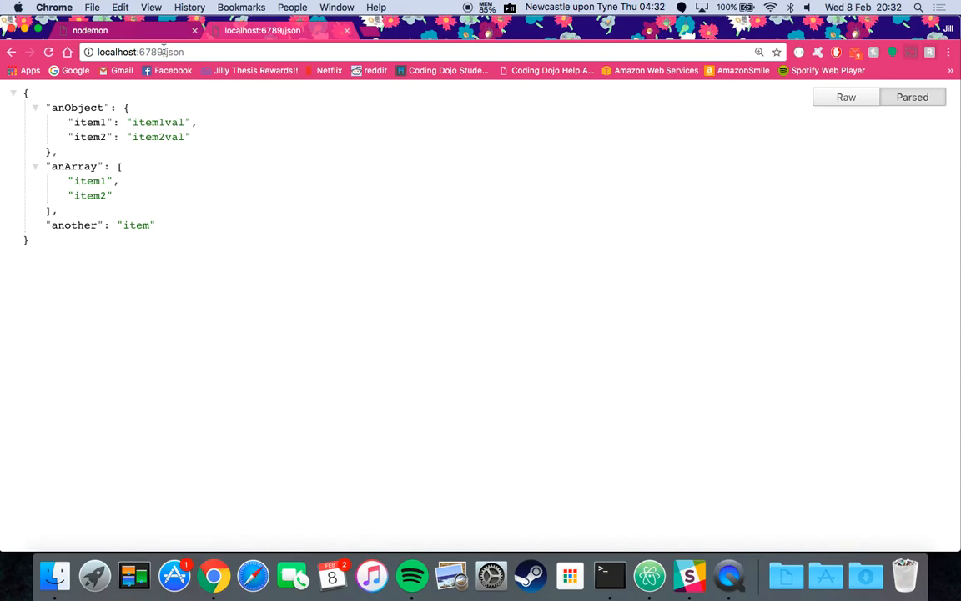
{"action": "left_click", "coordinate": [163, 52]}
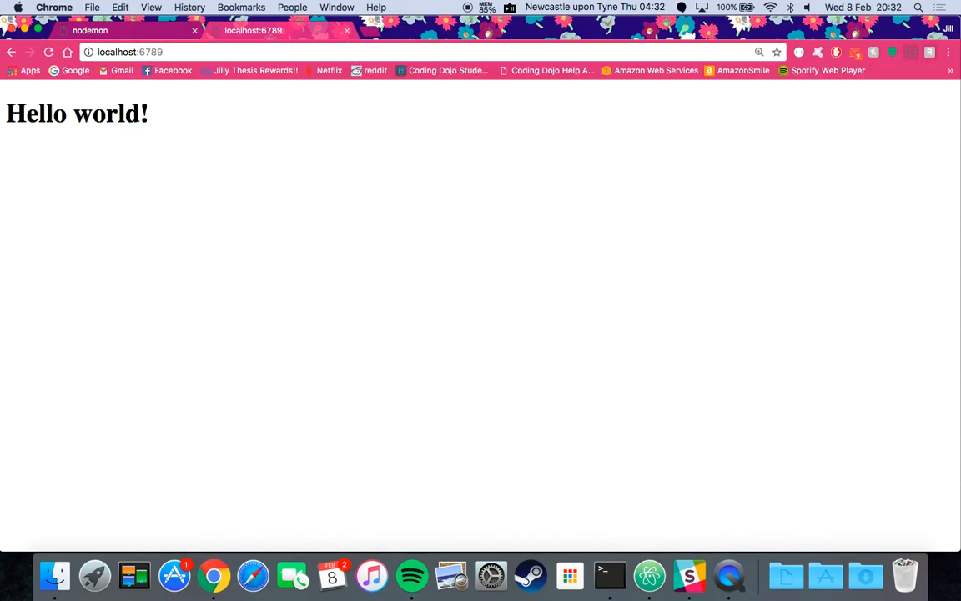
- Edit the address to localhost:6789 to view the Hello world! root page
{"action": "left_click", "coordinate": [129, 51]}
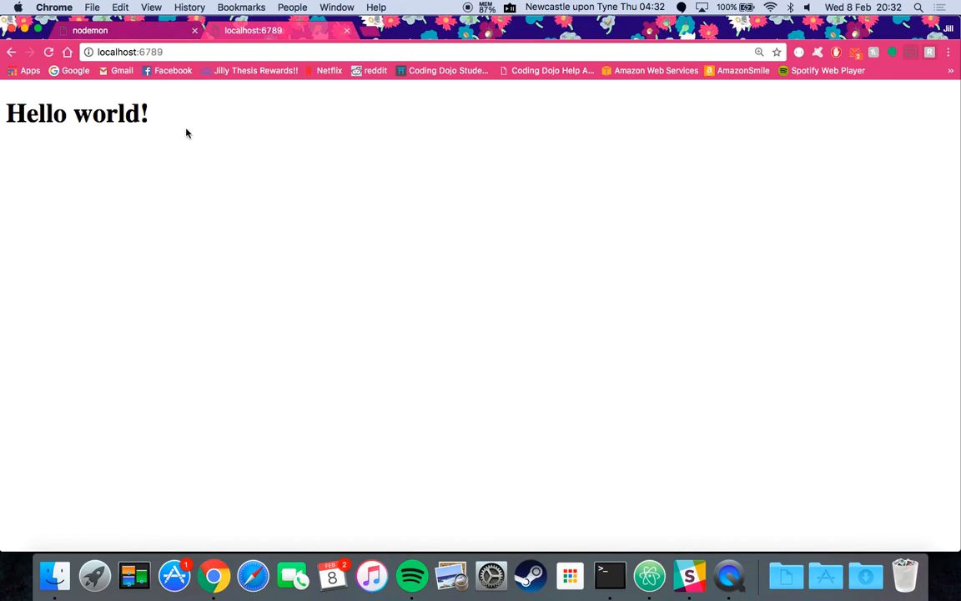
{"action": "mouse_move", "coordinate": [394, 156]}
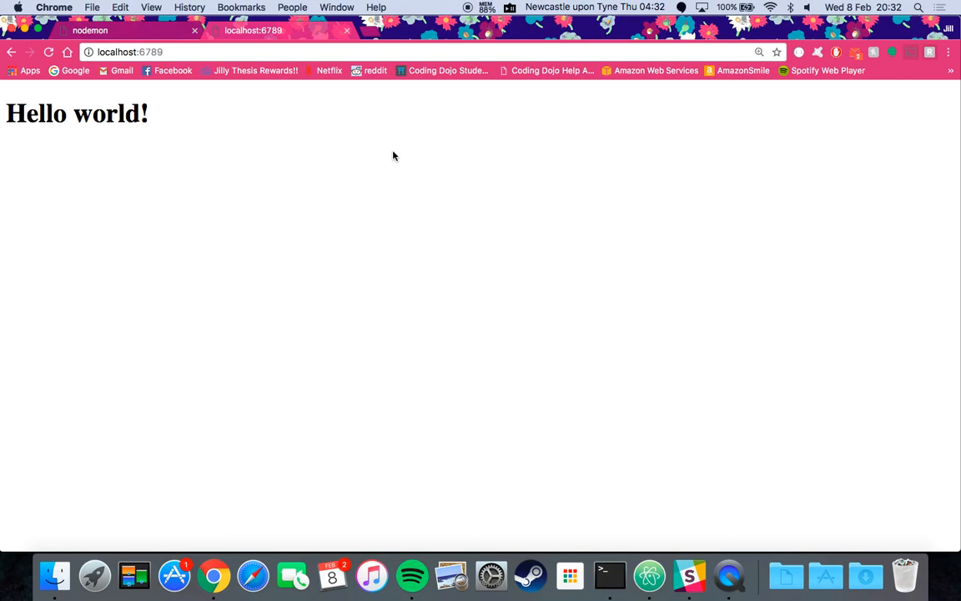
{"action": "left_click", "coordinate": [169, 52]}
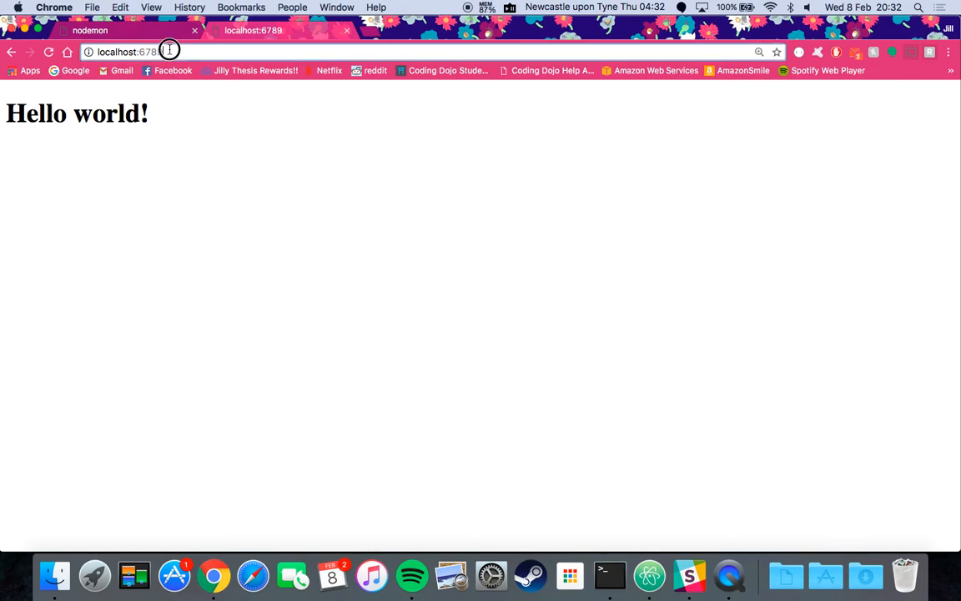
- Reload localhost:6789/json and toggle between the Raw and Parsed JSON views
{"action": "type", "text": "9/json"}
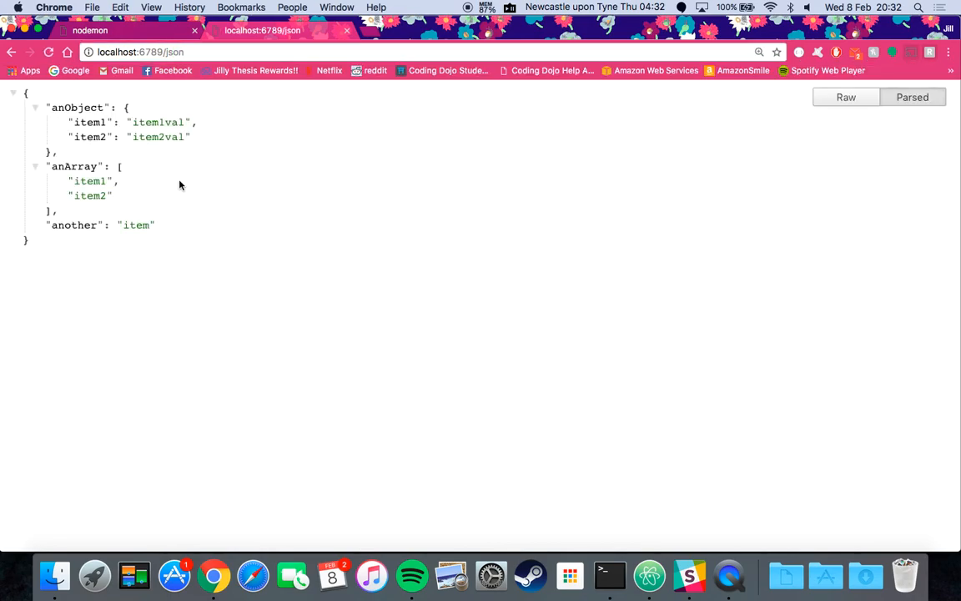
{"action": "mouse_move", "coordinate": [192, 80]}
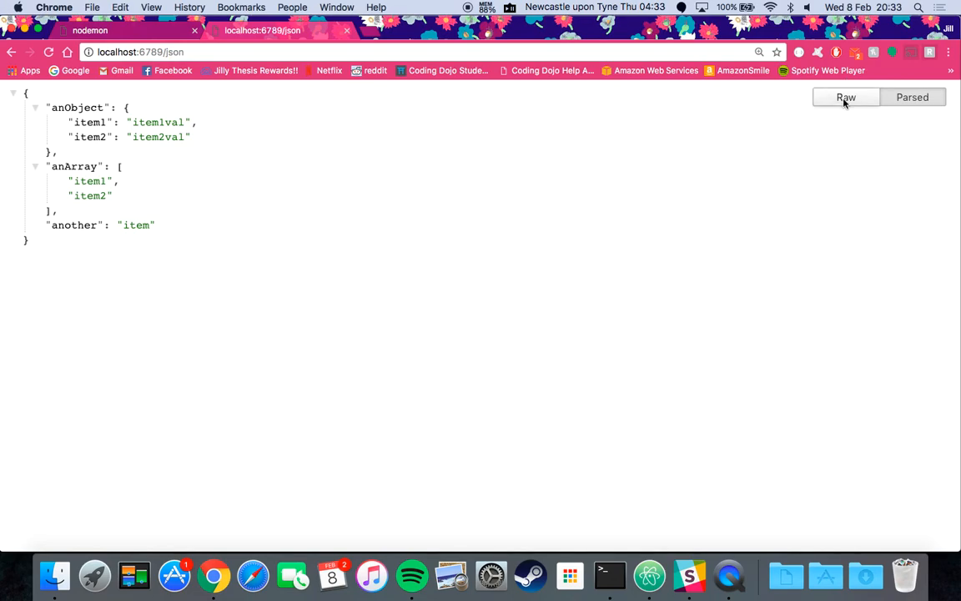
{"action": "left_click", "coordinate": [845, 97]}
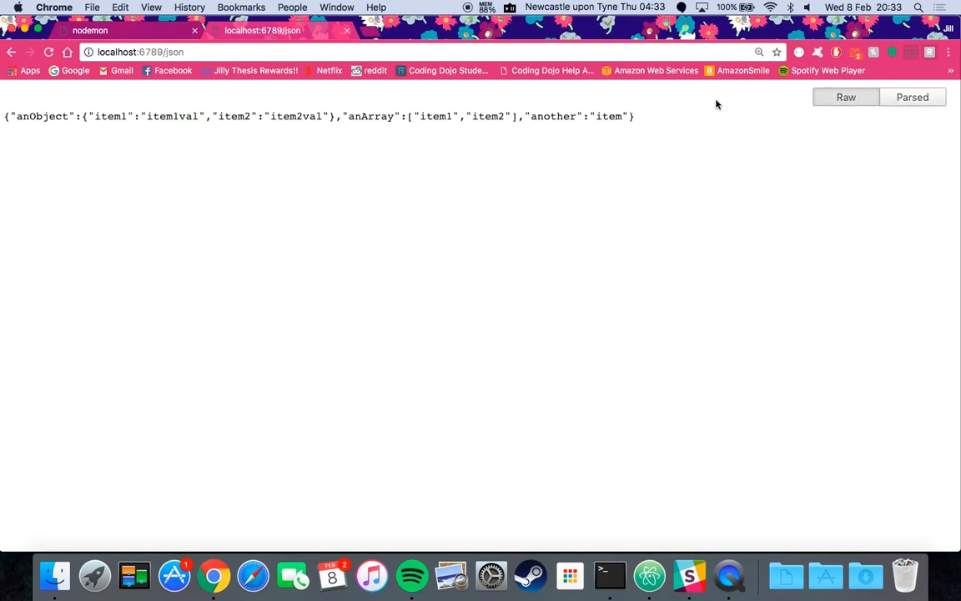
{"action": "left_click", "coordinate": [912, 96]}
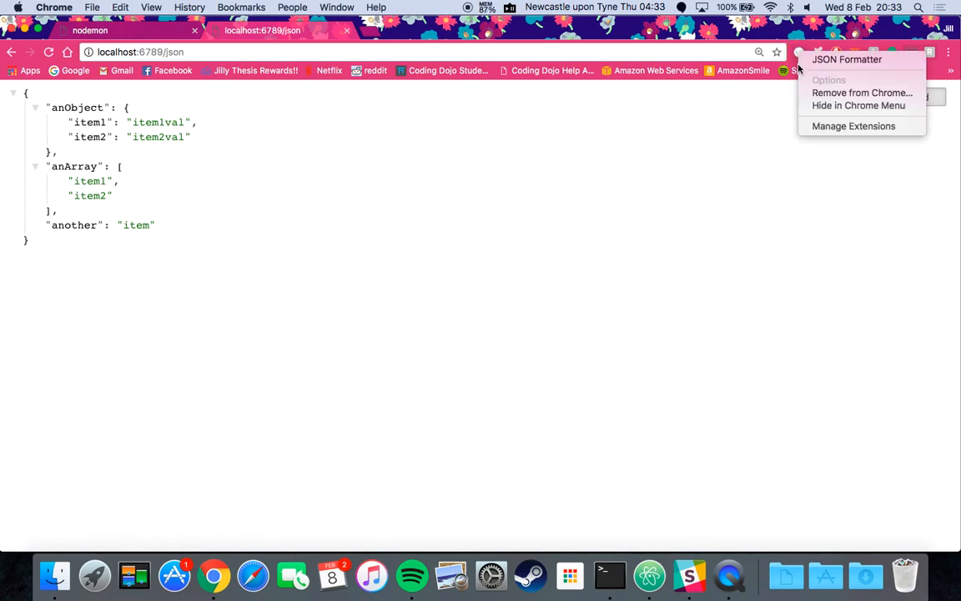
{"action": "left_click", "coordinate": [668, 155]}
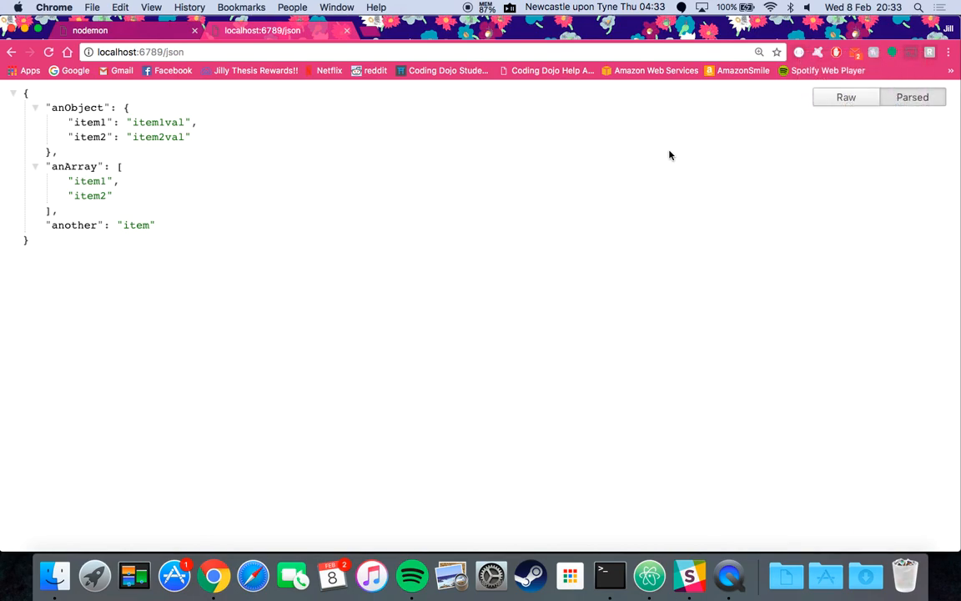
{"action": "mouse_move", "coordinate": [712, 194]}
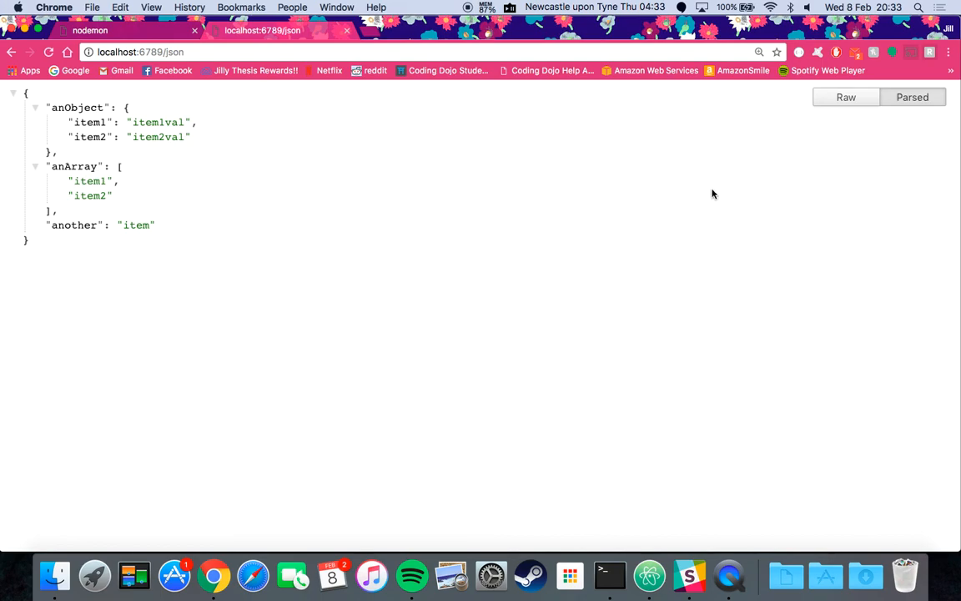